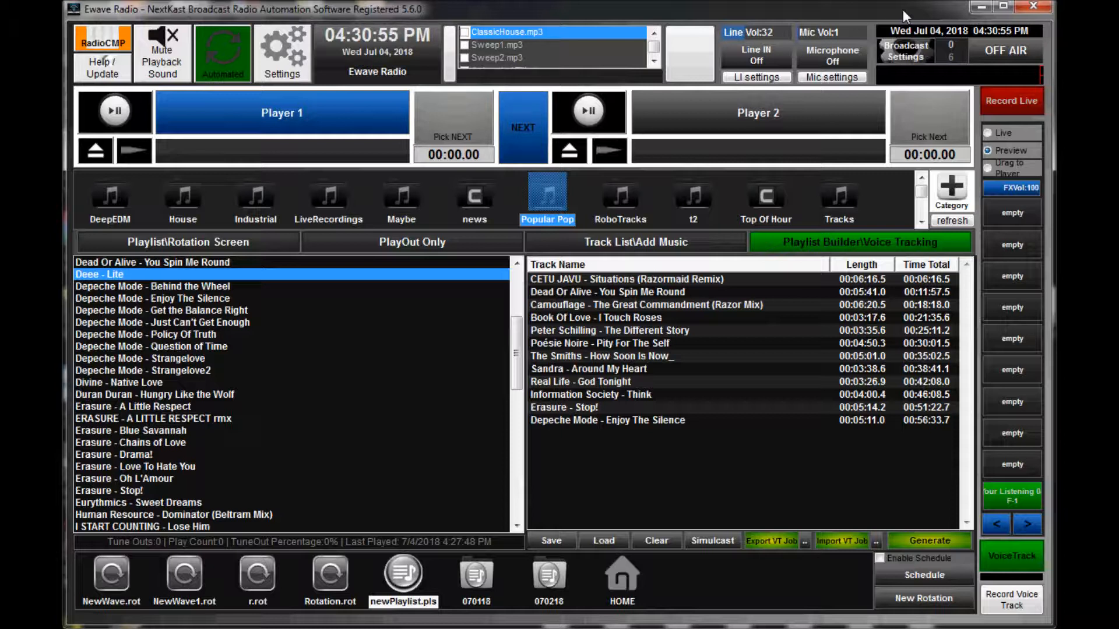
mouse_move(370, 326)
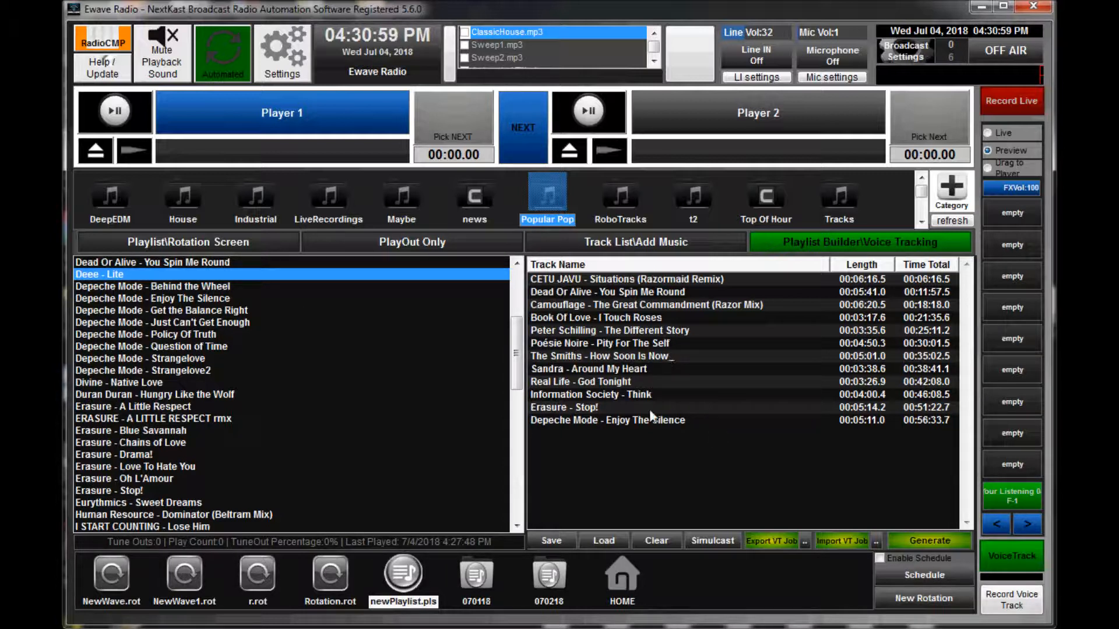
mouse_move(856, 424)
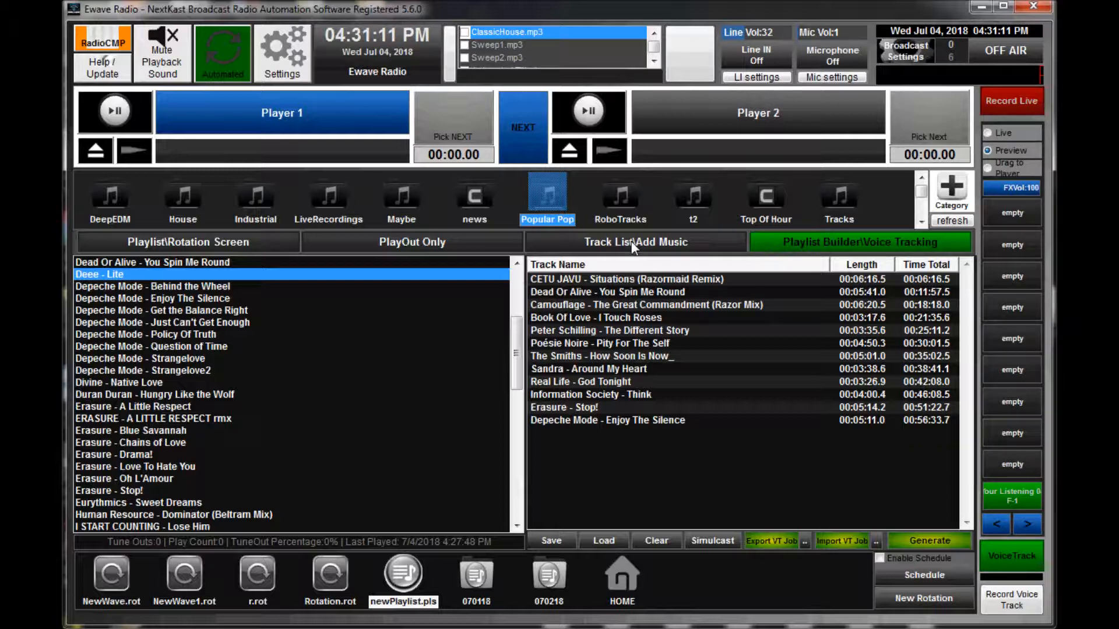
Show the Track List\Add Music library search panel with its empty results columns
left_click(635, 242)
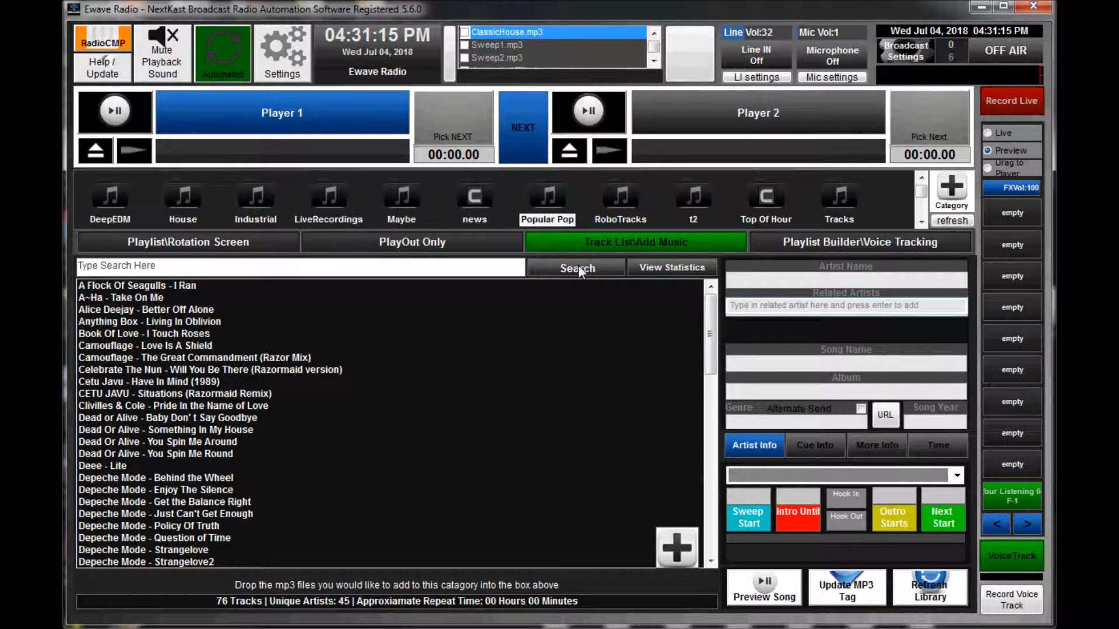
left_click(574, 268)
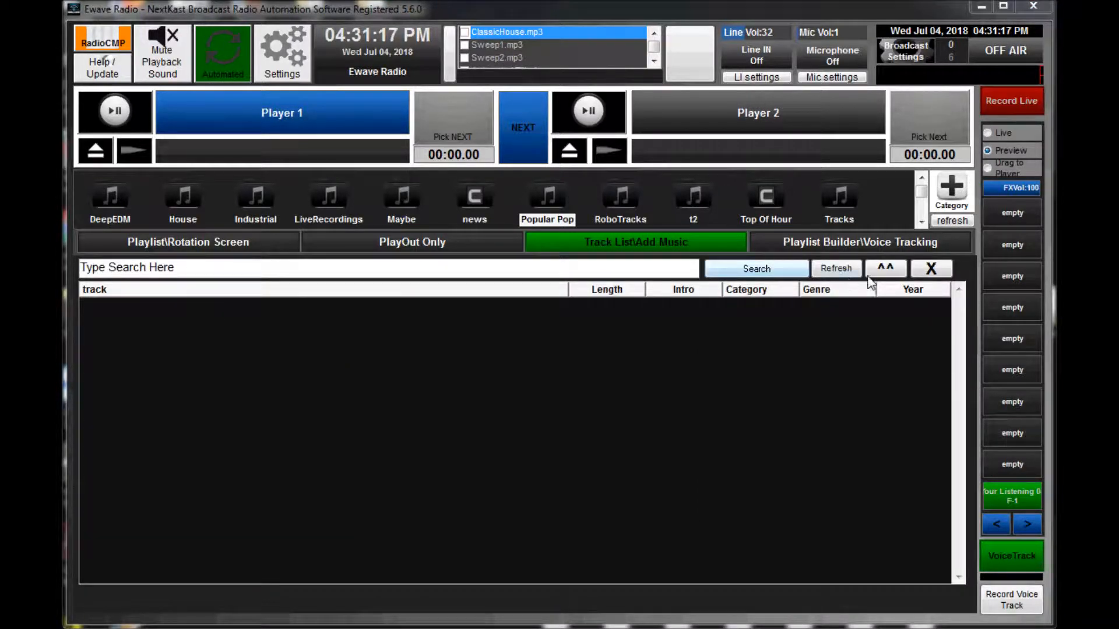
mouse_move(884, 268)
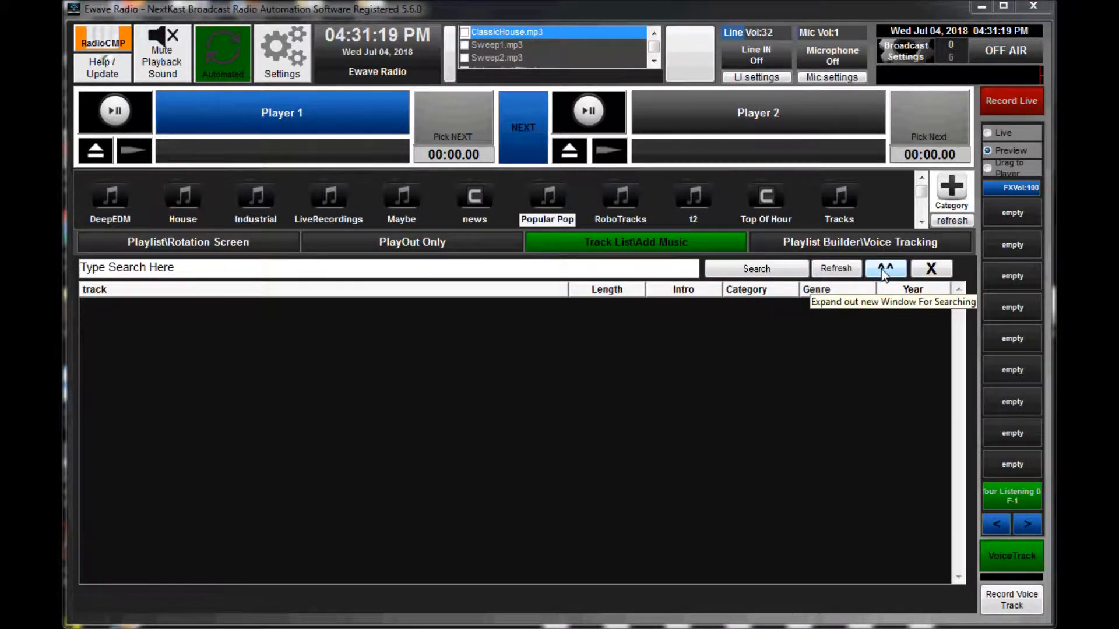
Pop Universal Search out into its own window and return to the Track List
left_click(884, 268)
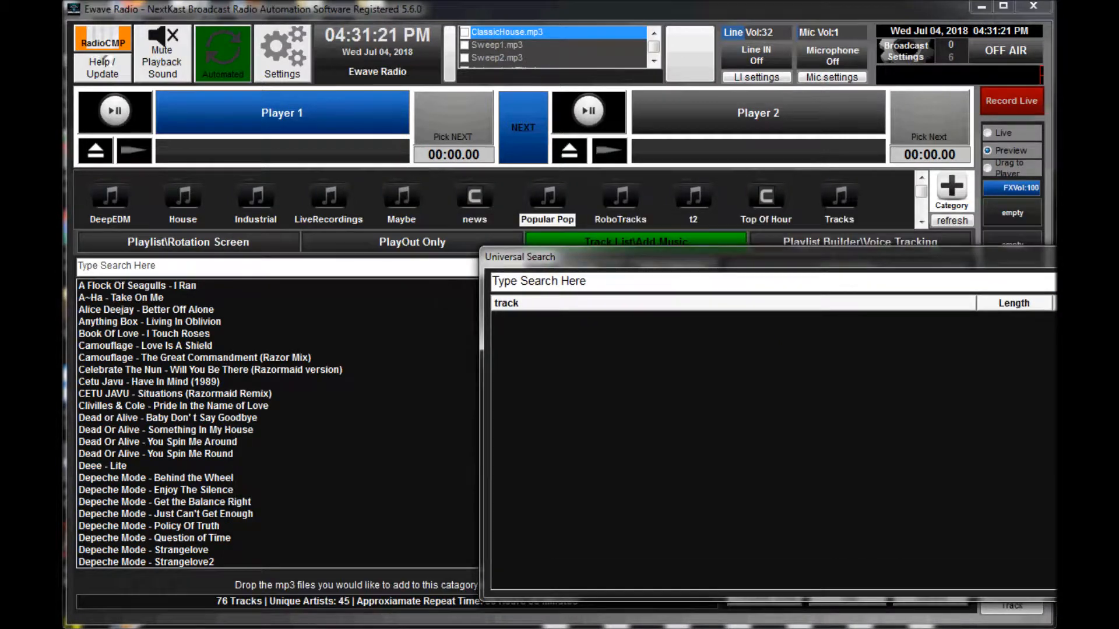
left_click(634, 242)
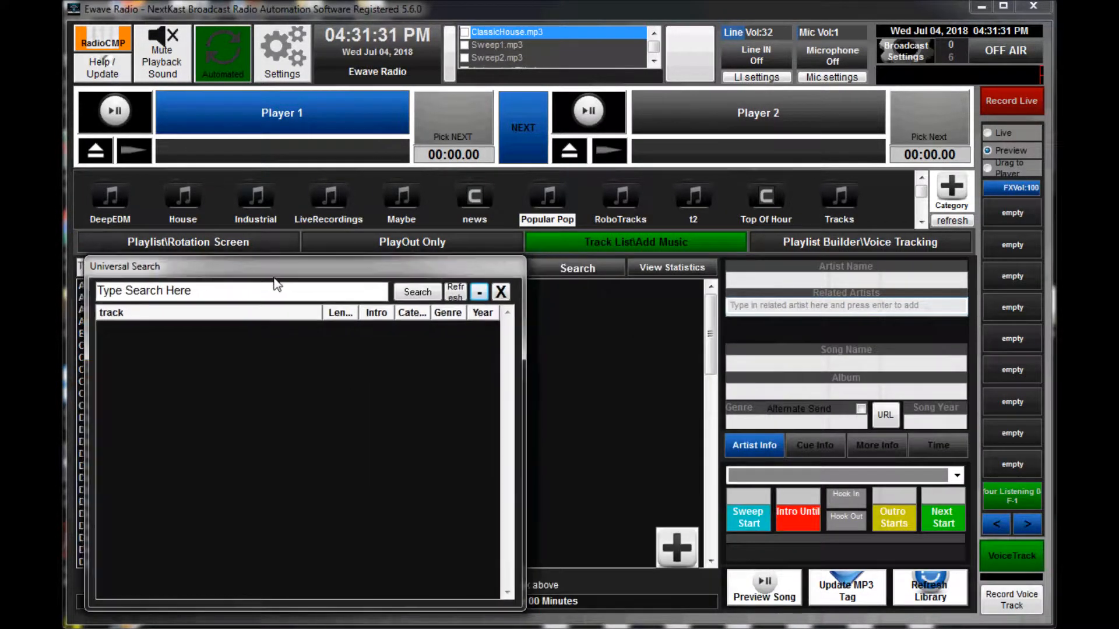
With Playlist Builder behind, search Universal Search for '3:30' to list matching-length tracks
left_click(859, 243)
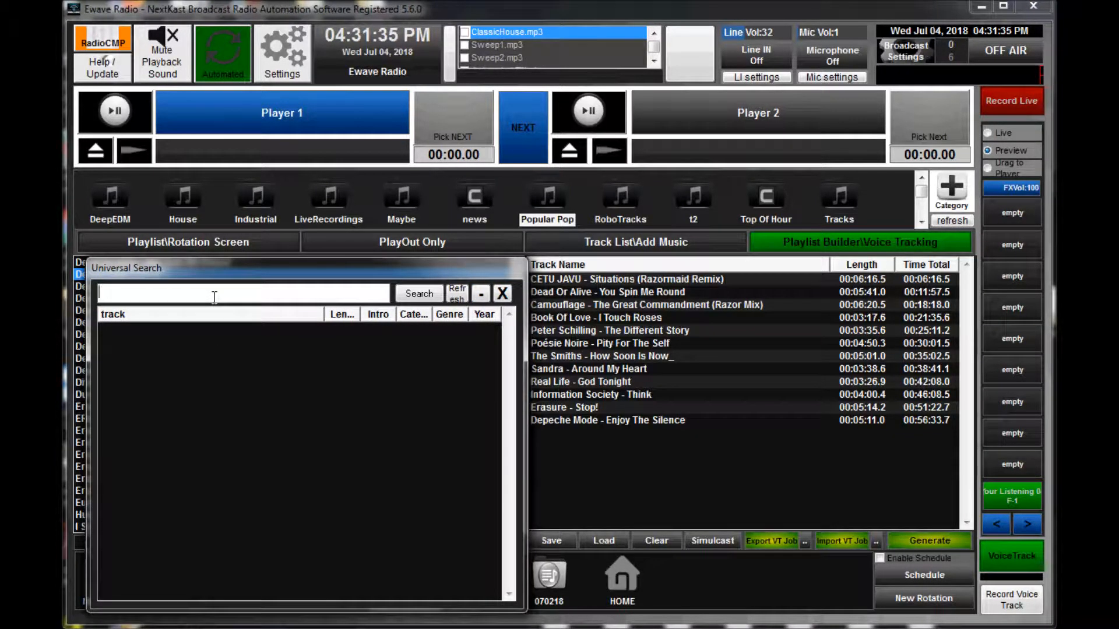
type("3")
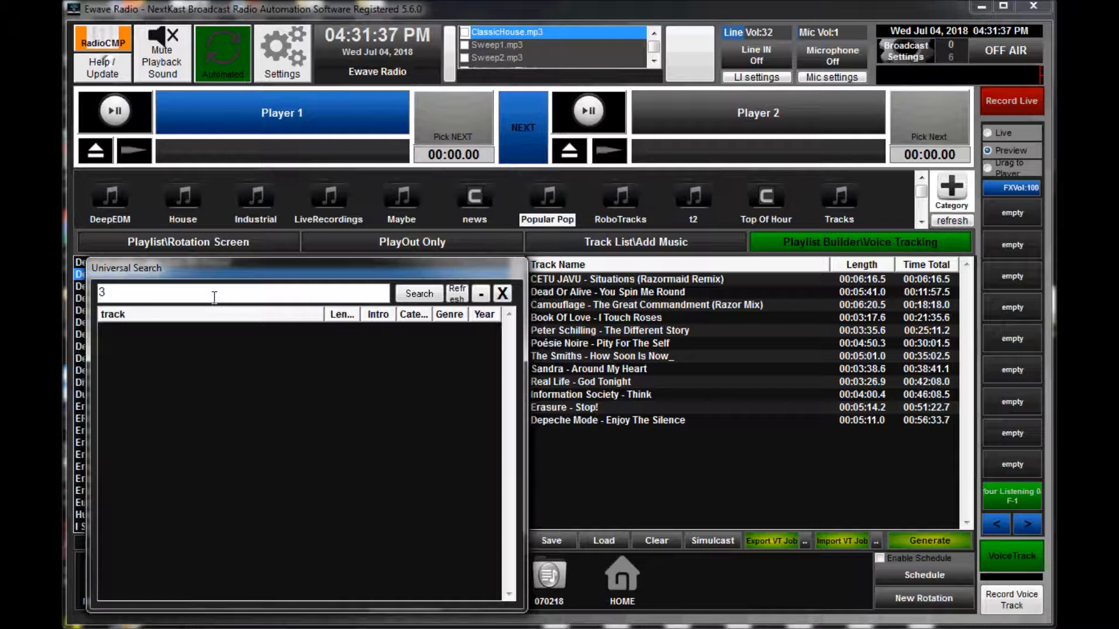
type(":30")
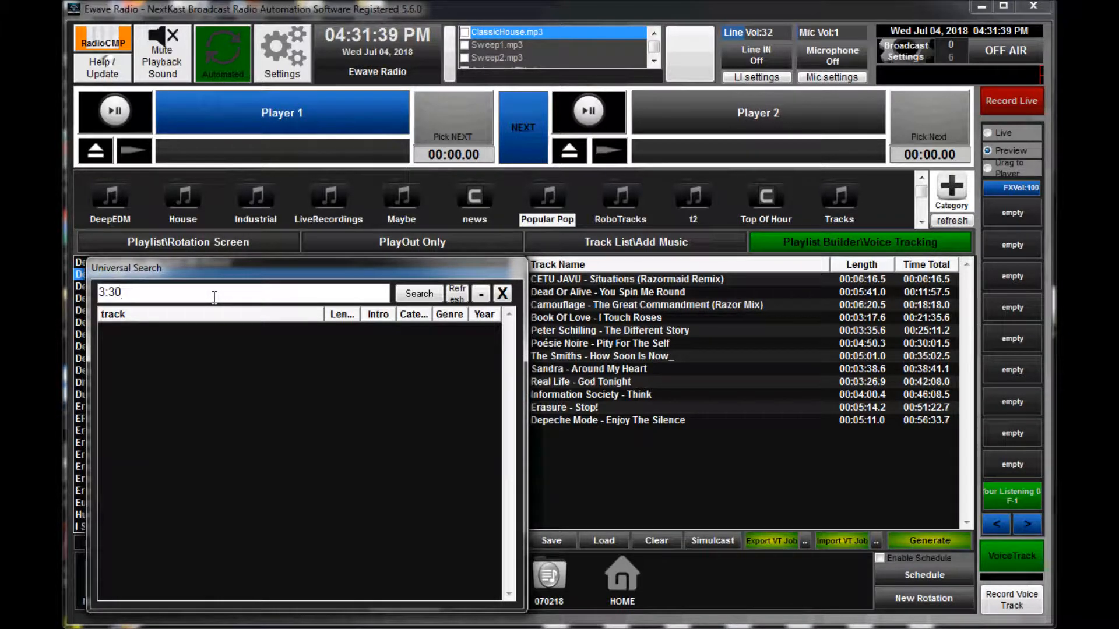
left_click(418, 293)
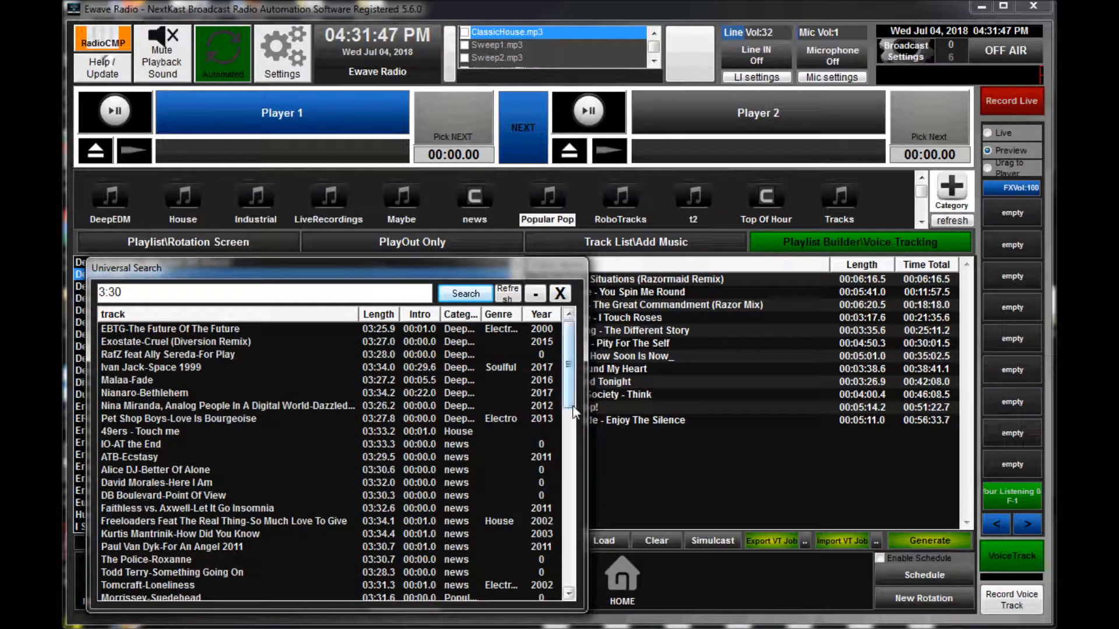
Locate 'Pet Shop Boys - Love Is Bourgeoise' in the results and show its context menu
scroll("down", 3)
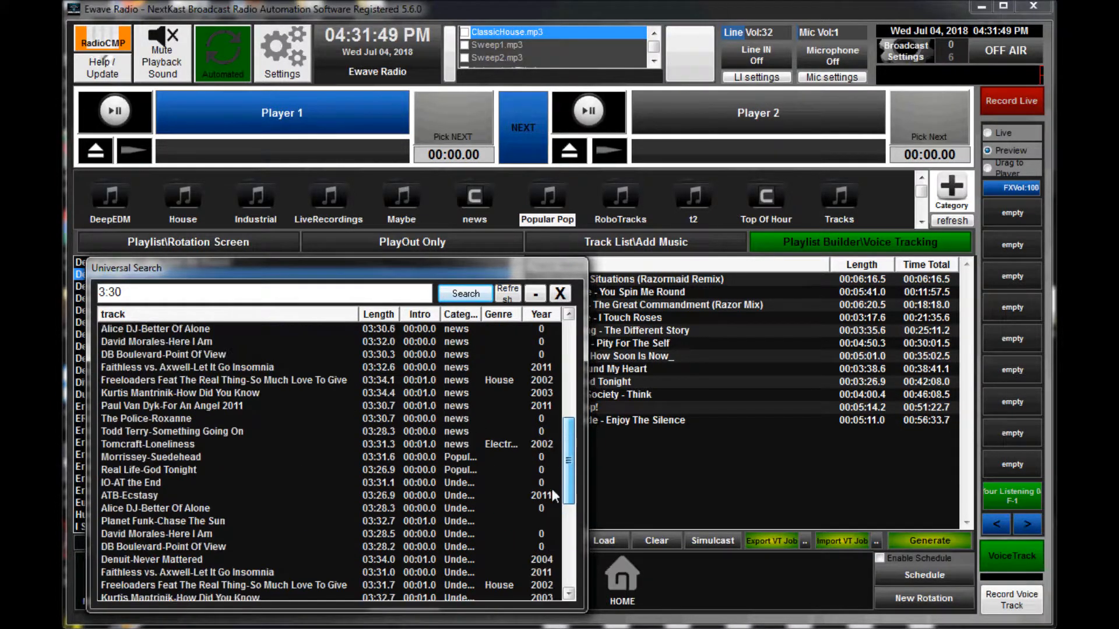
scroll("up", 3)
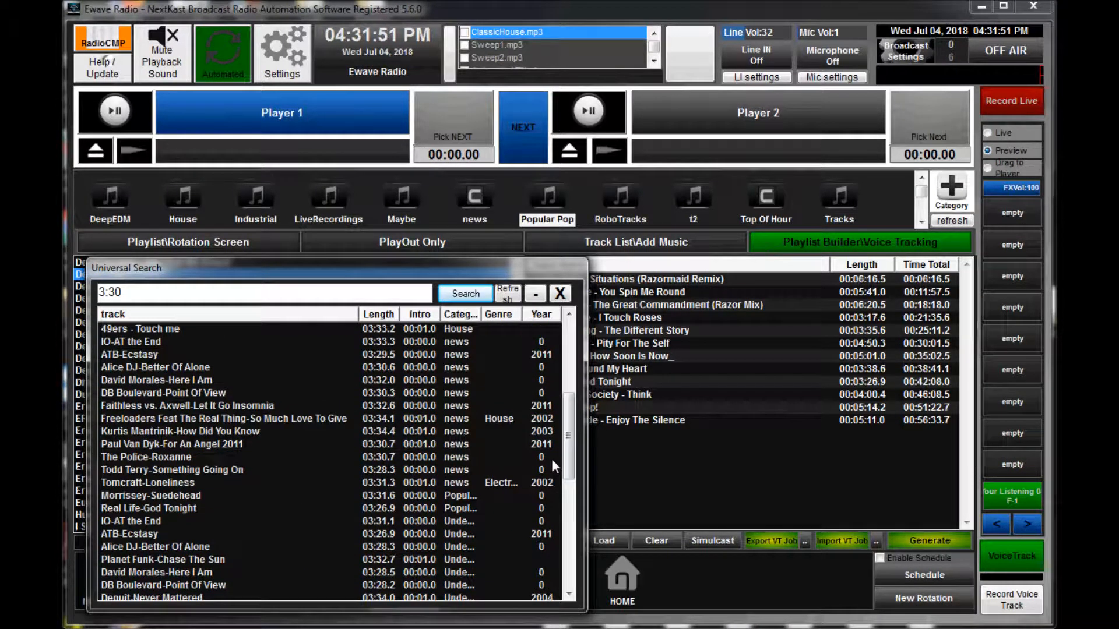
scroll("up", 3)
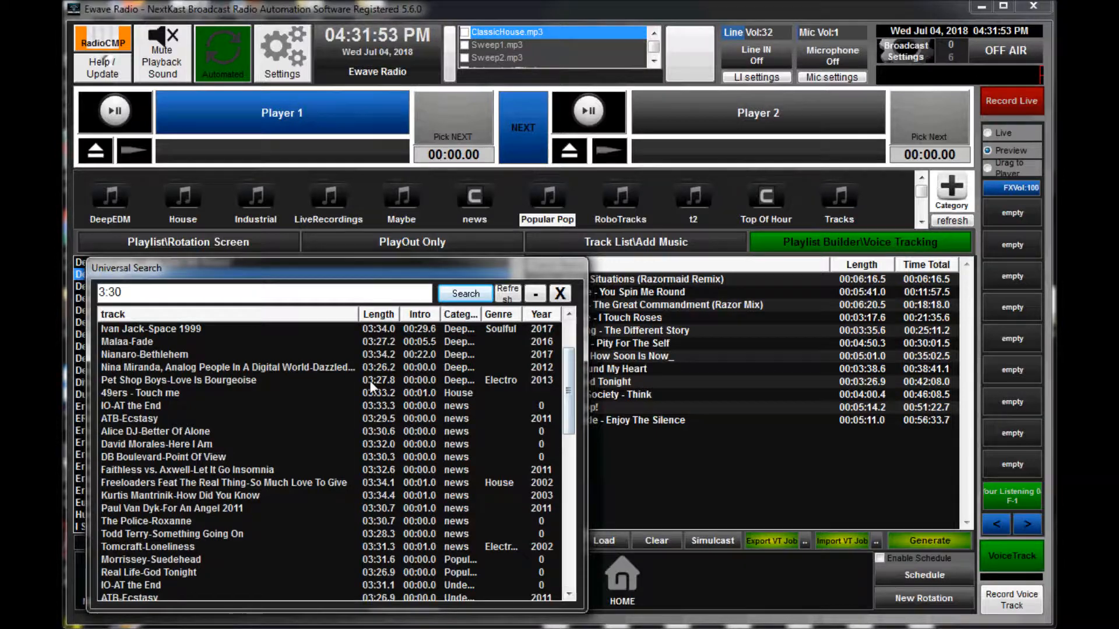
right_click(179, 380)
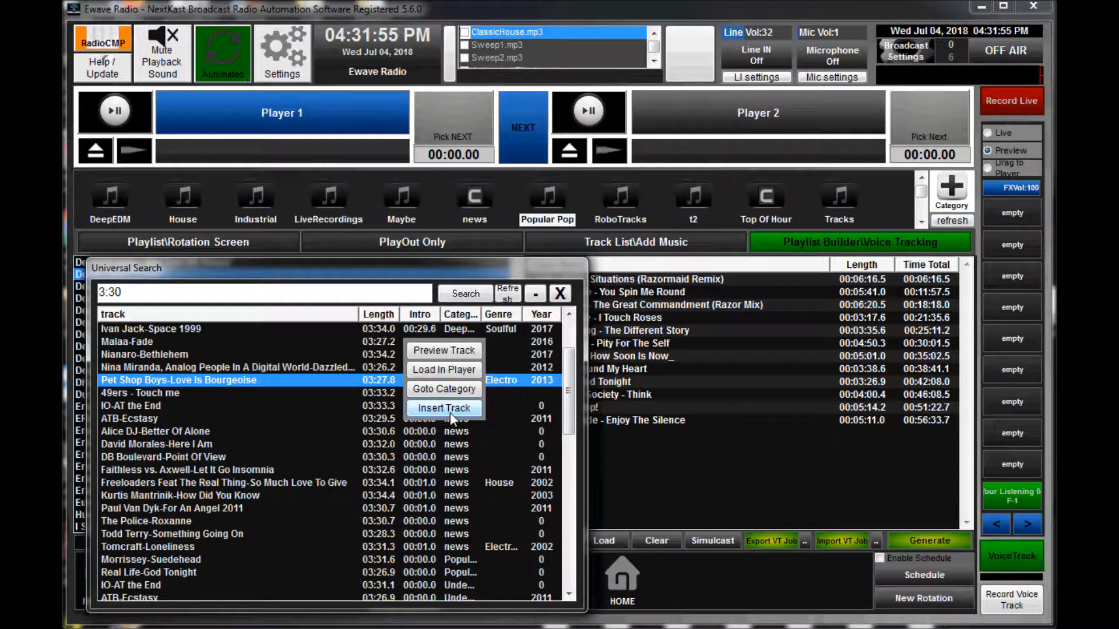
Insert 'Pet Shop Boys - Love Is Bourgeoise' as the fourteenth track, reaching about one hour
left_click(444, 408)
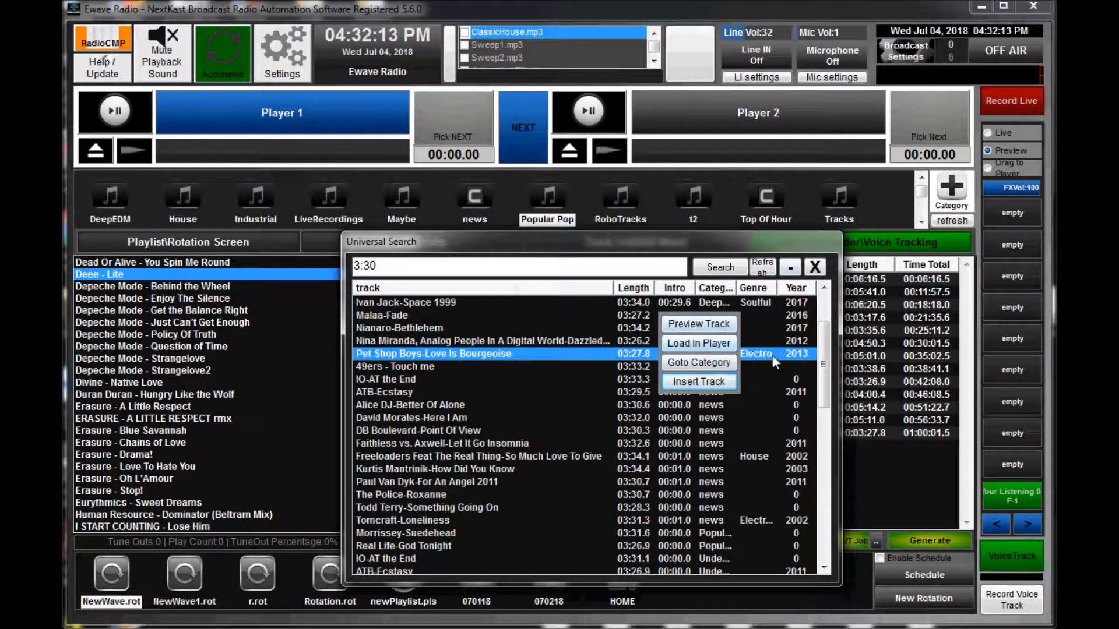
mouse_move(790, 265)
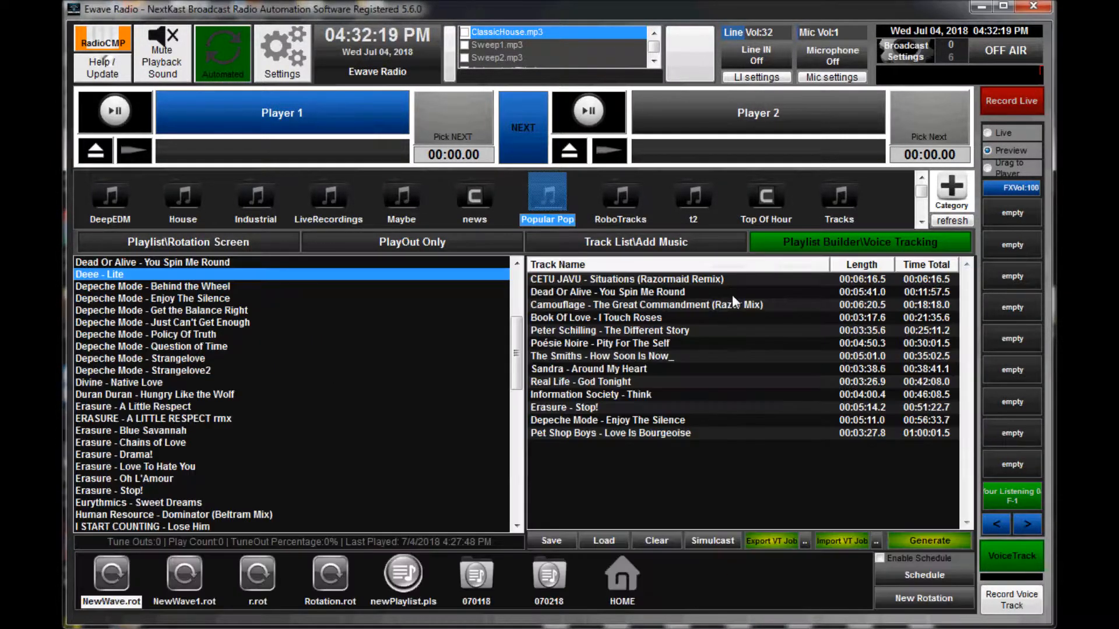
left_click(634, 242)
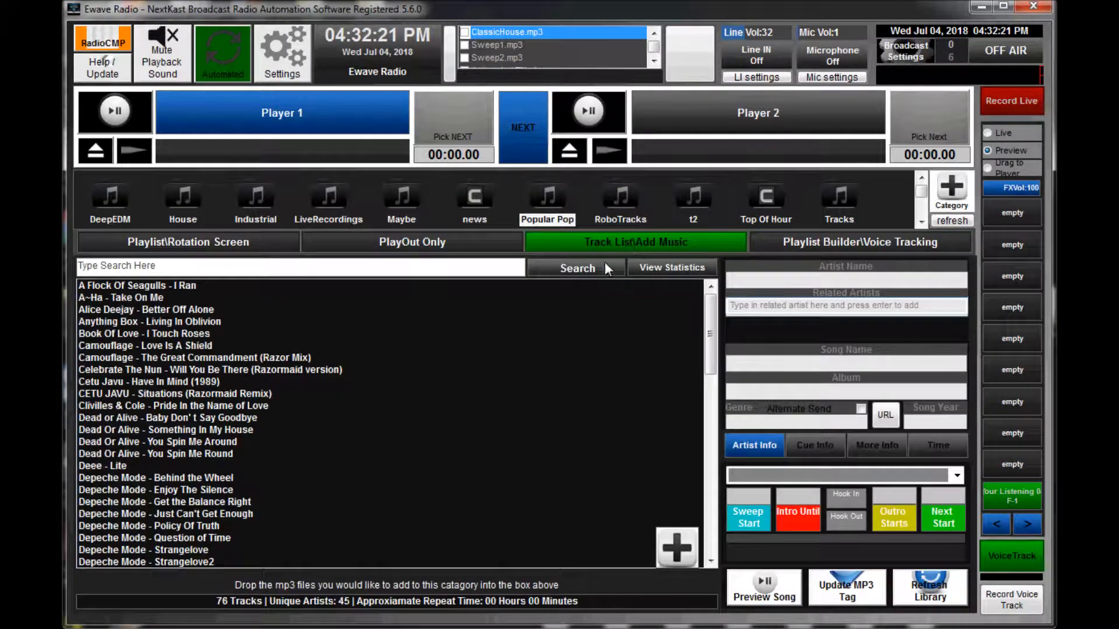
left_click(859, 243)
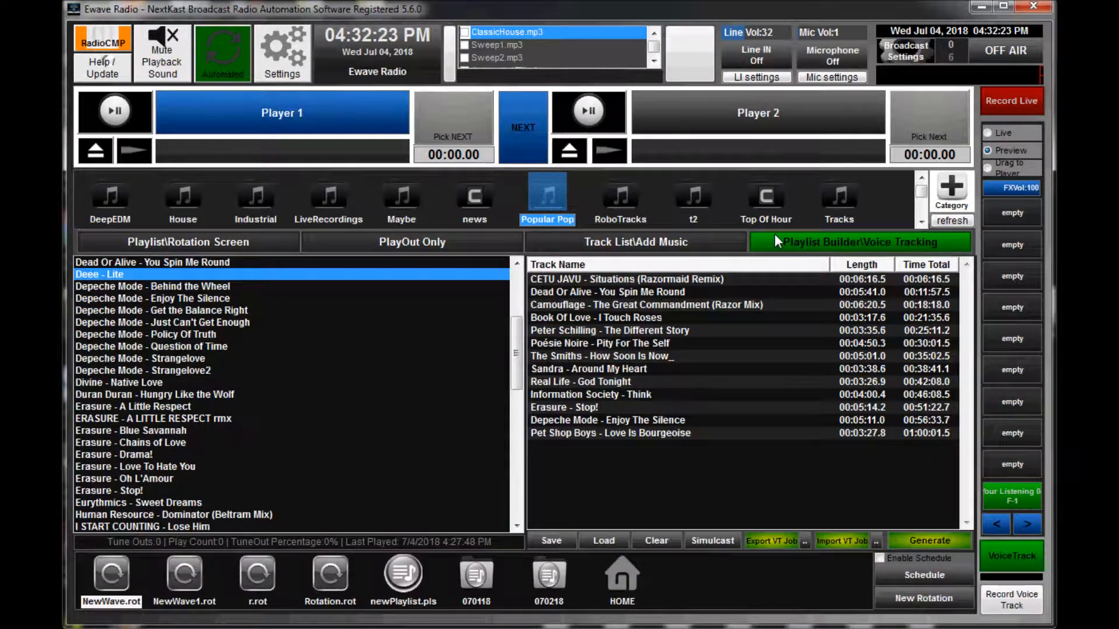